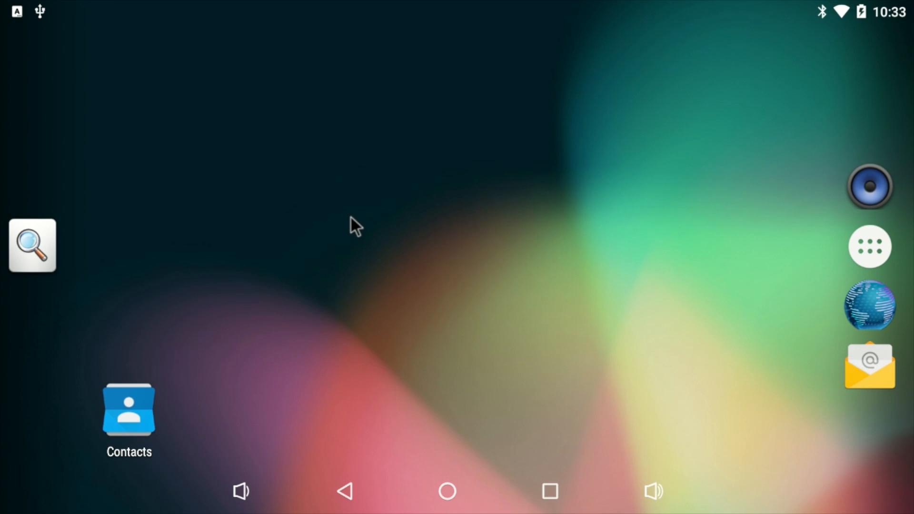
mouse_move(446, 464)
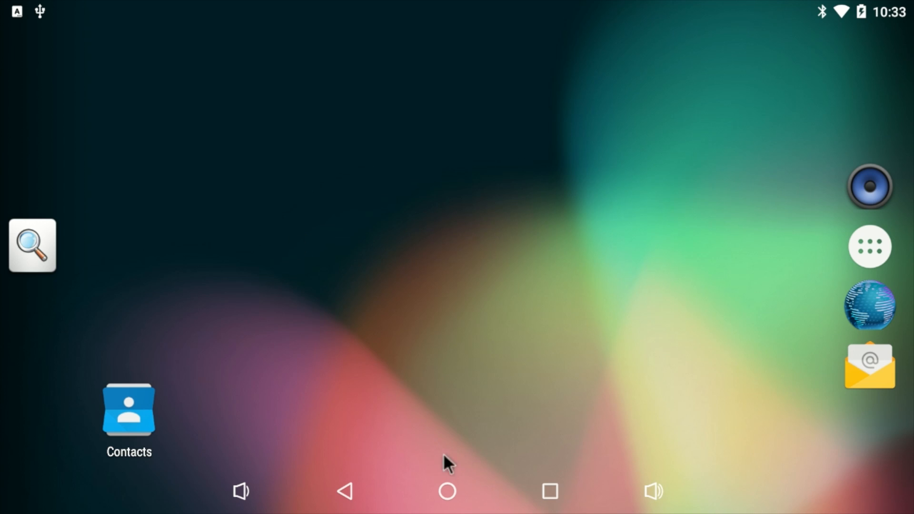
Bring up the full app drawer listing every installed app from 3DMark through Video
left_click(870, 246)
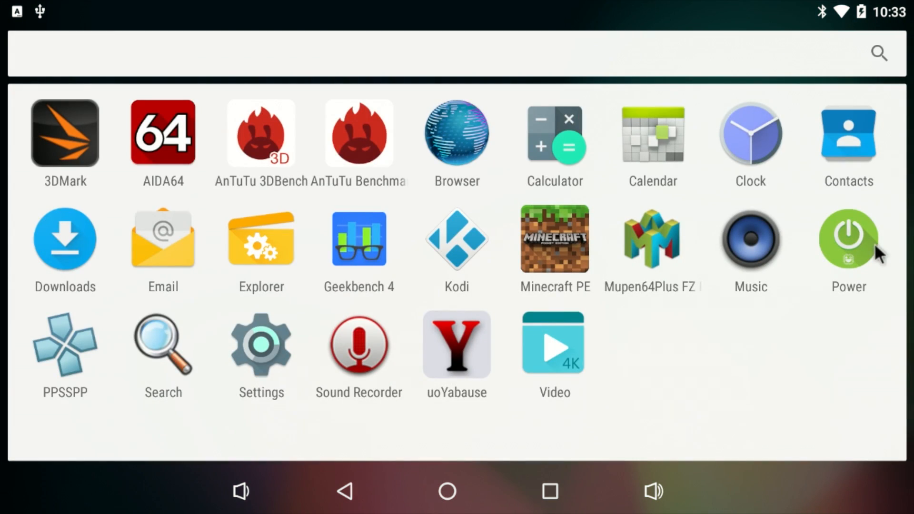
mouse_move(742, 315)
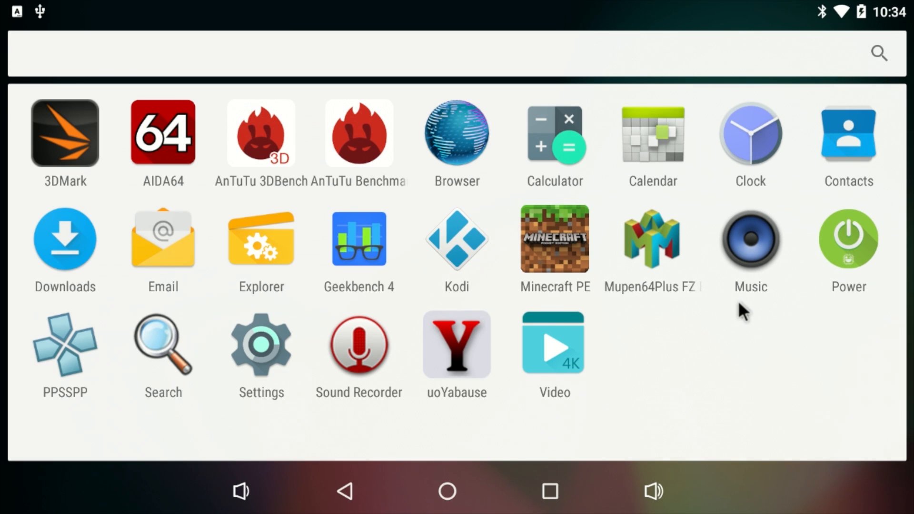
mouse_move(286, 257)
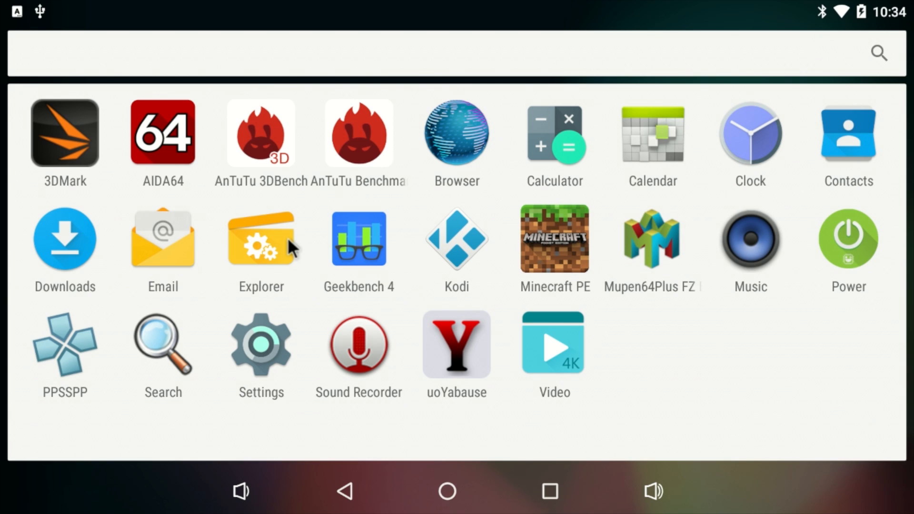
mouse_move(765, 401)
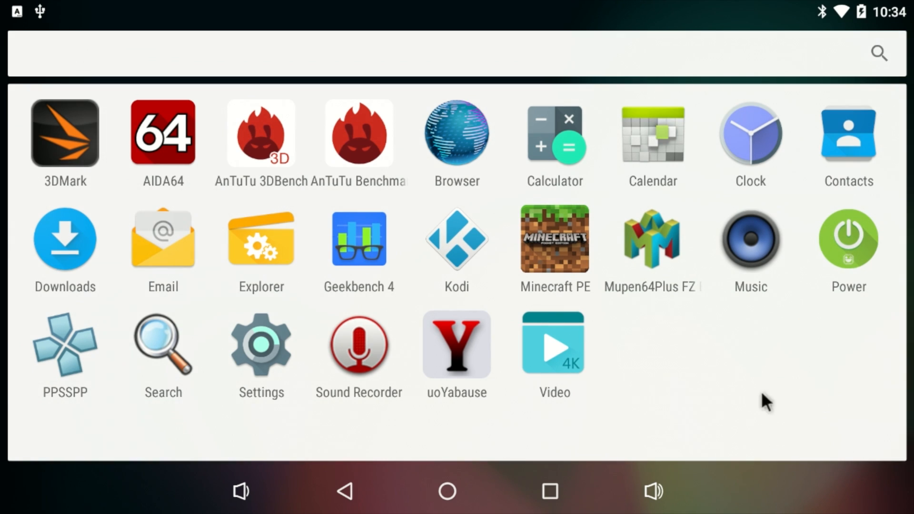
mouse_move(682, 352)
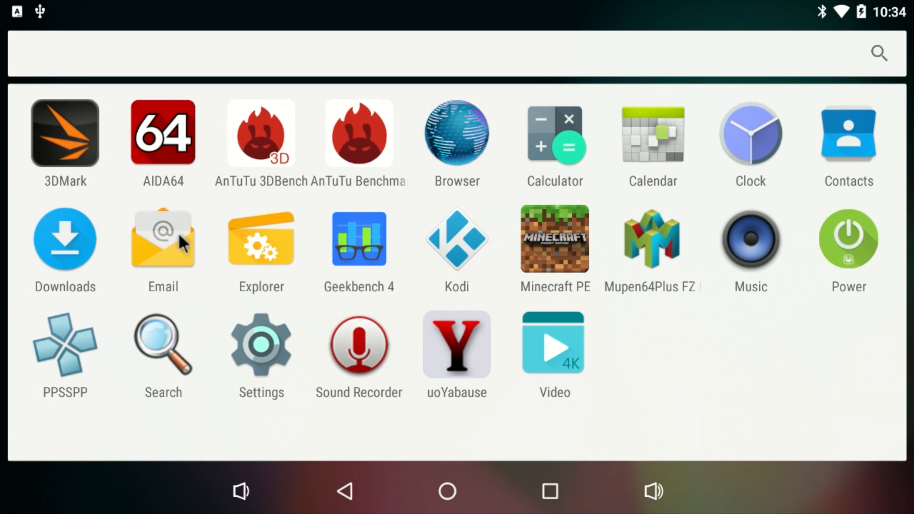
mouse_move(687, 407)
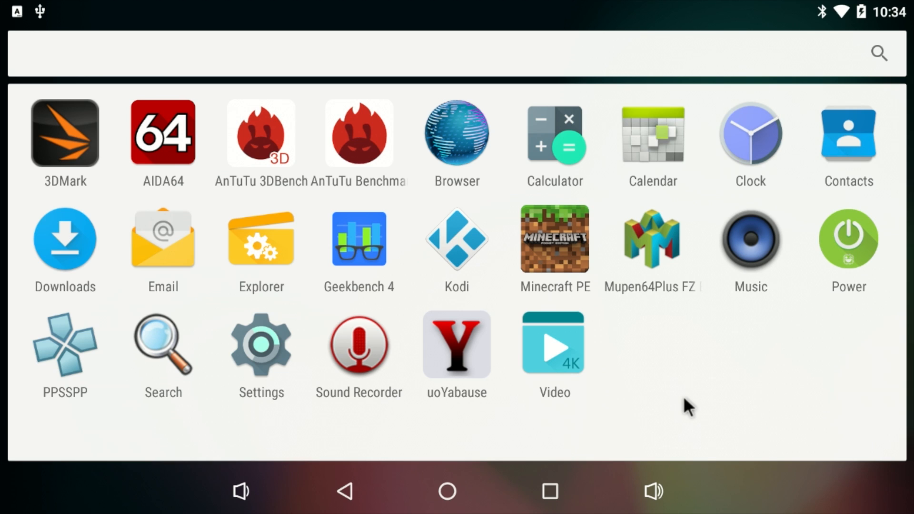
mouse_move(652, 308)
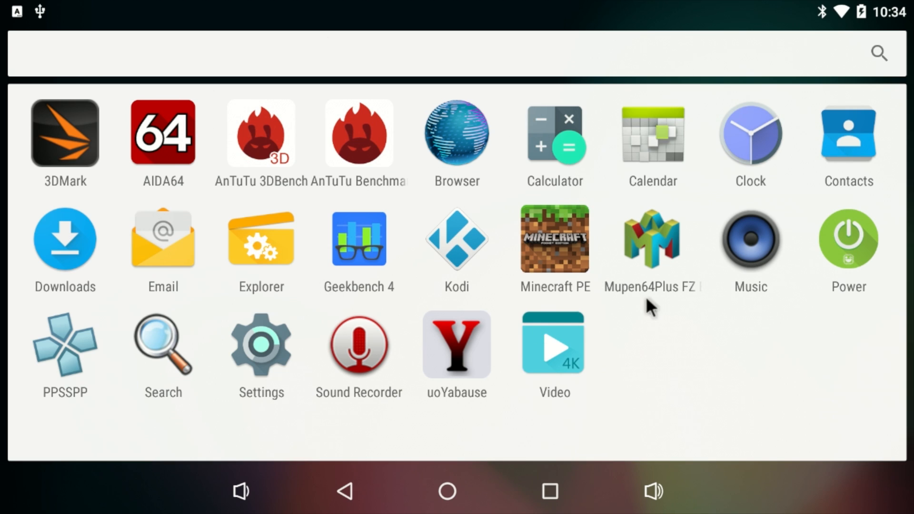
mouse_move(690, 380)
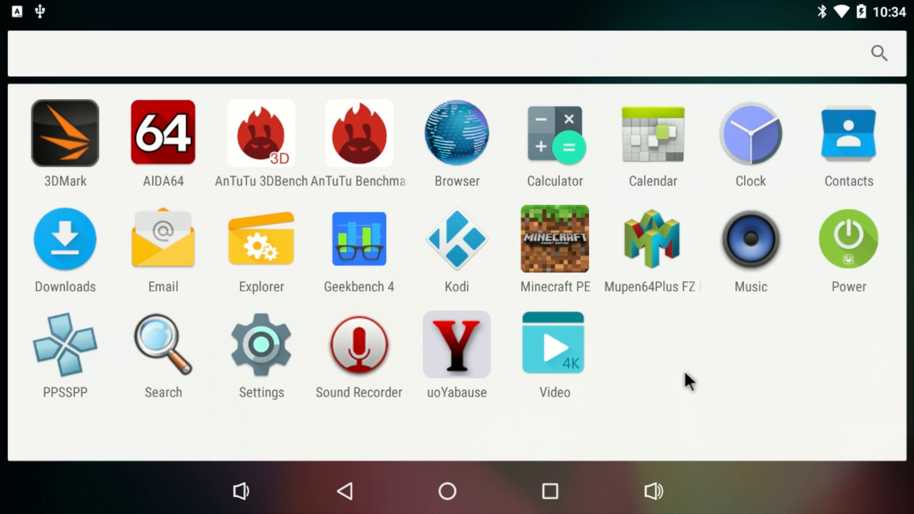
mouse_move(679, 264)
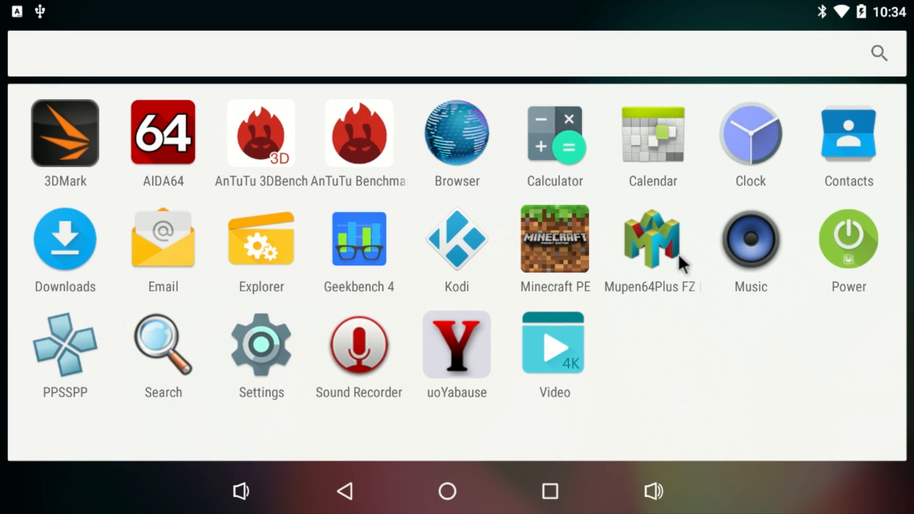
mouse_move(645, 363)
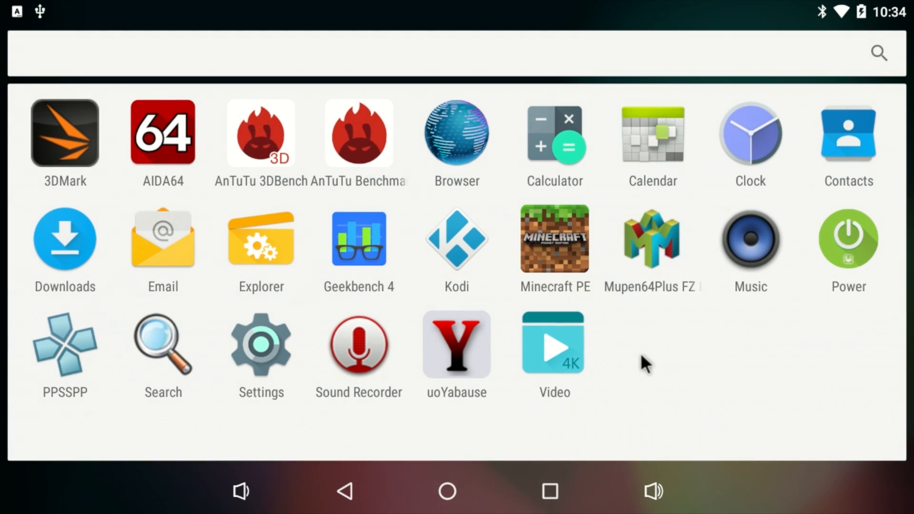
mouse_move(653, 349)
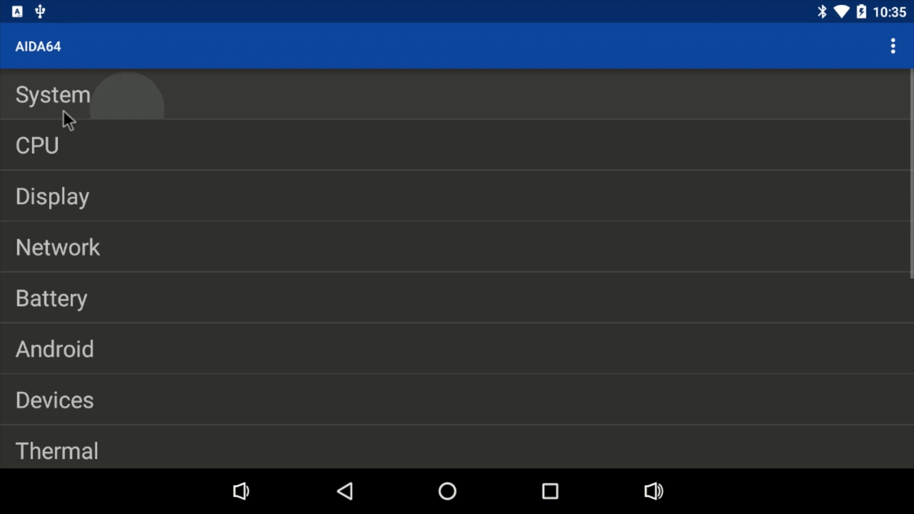
Review the System details, then show the Display page with 1920×1080 screen and Mali-T760 GPU
left_click(52, 94)
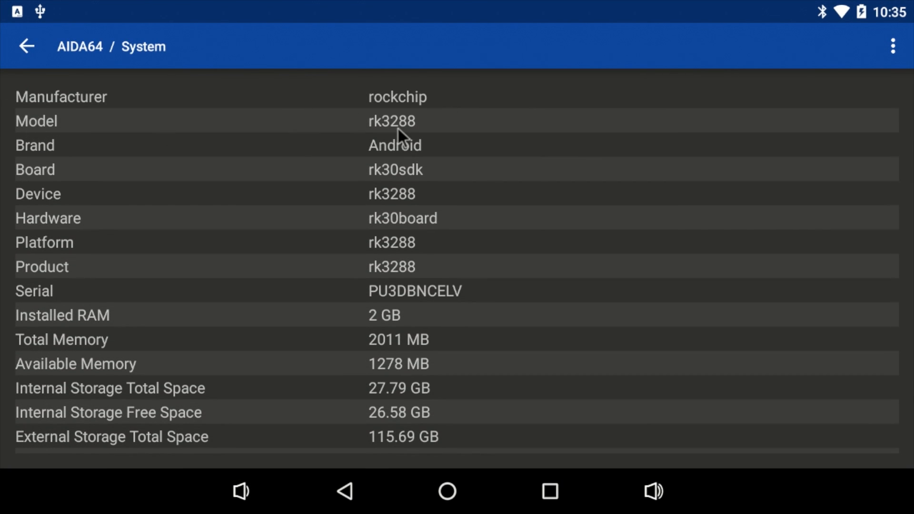
mouse_move(419, 326)
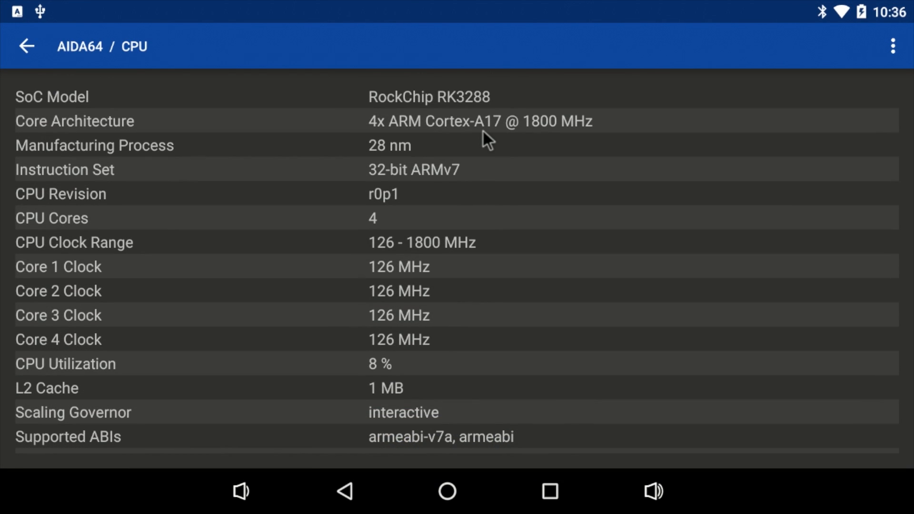
mouse_move(576, 127)
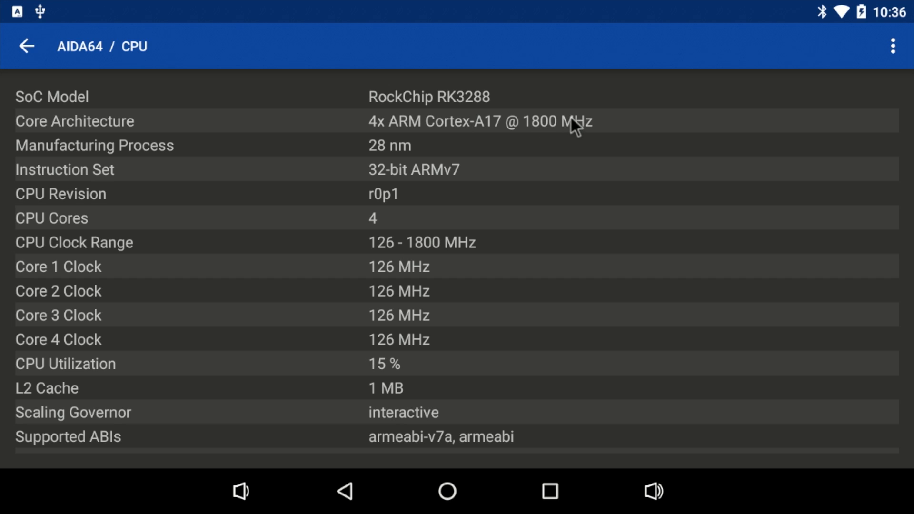
mouse_move(419, 249)
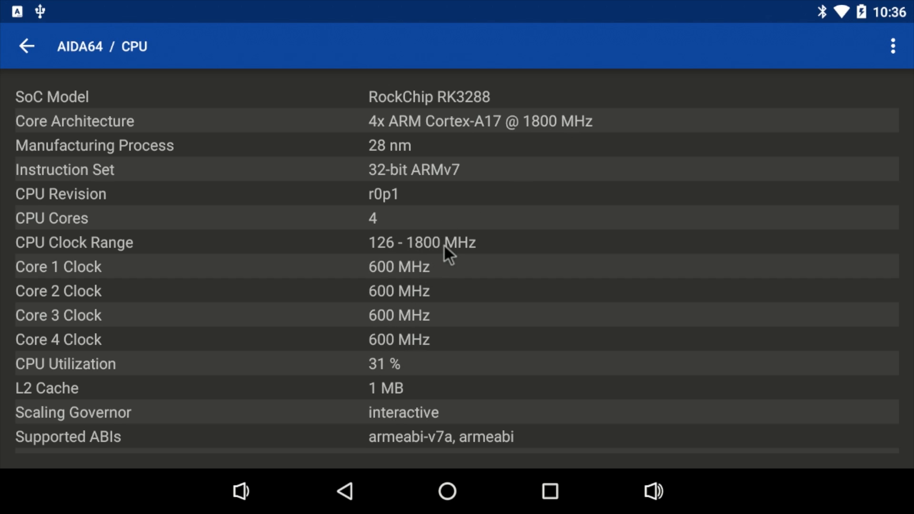
left_click(26, 46)
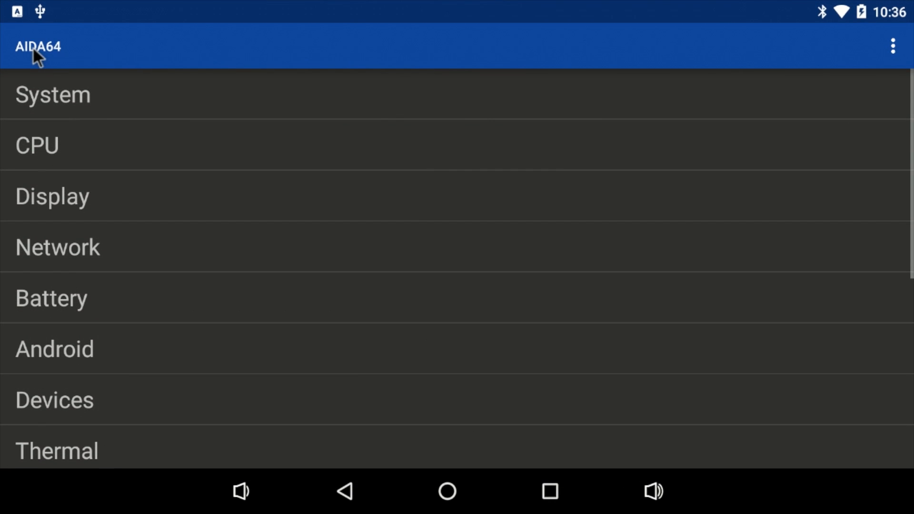
left_click(51, 196)
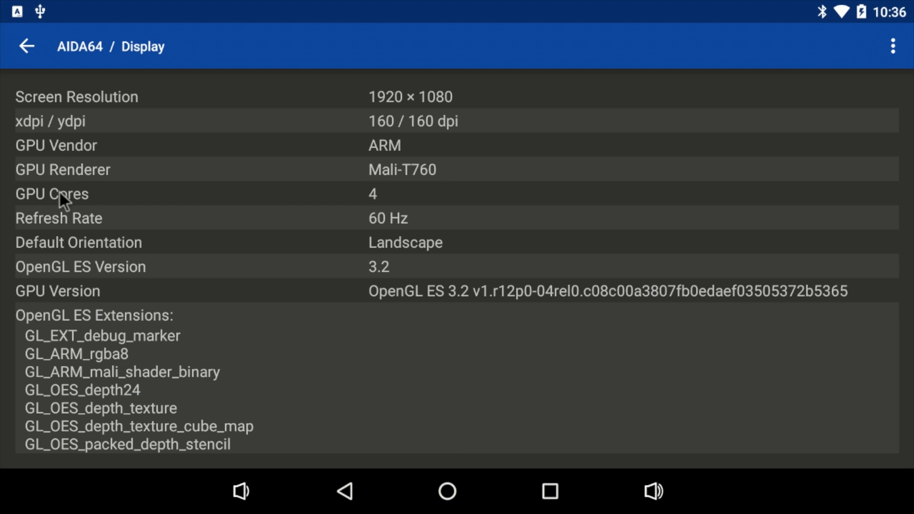
mouse_move(380, 206)
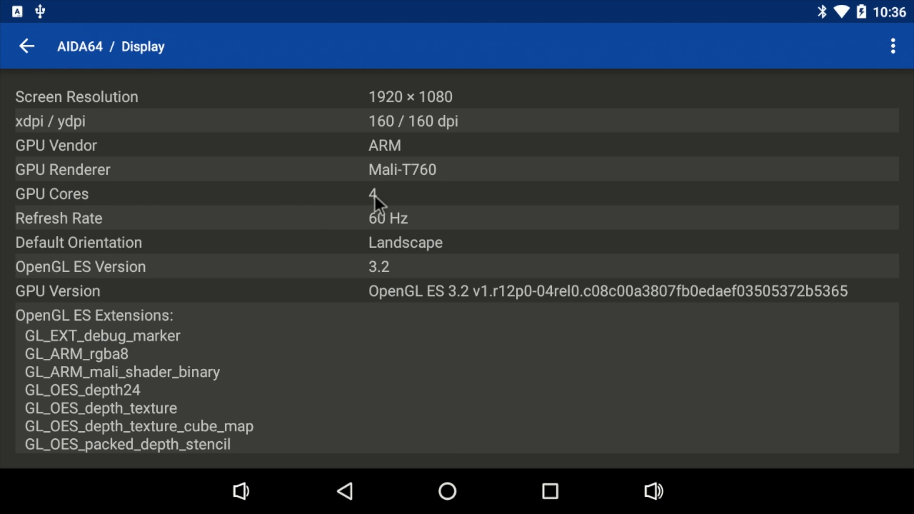
mouse_move(44, 276)
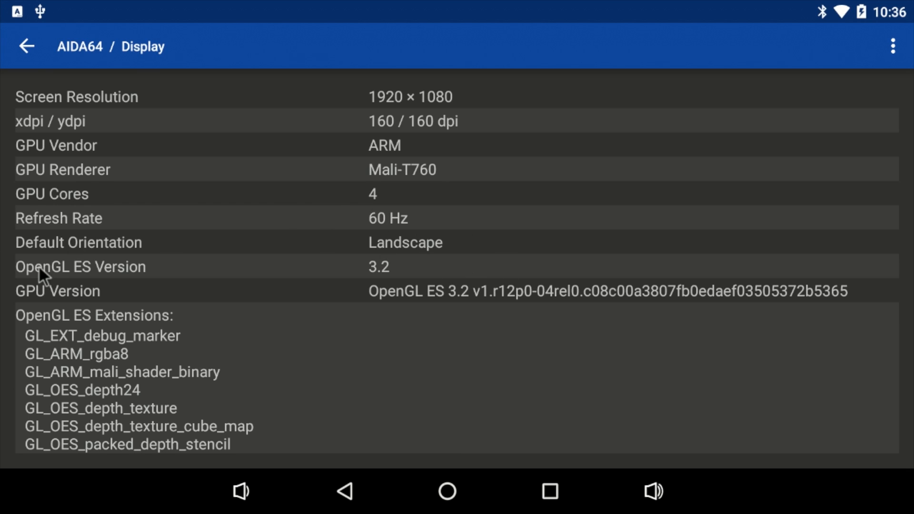
mouse_move(409, 279)
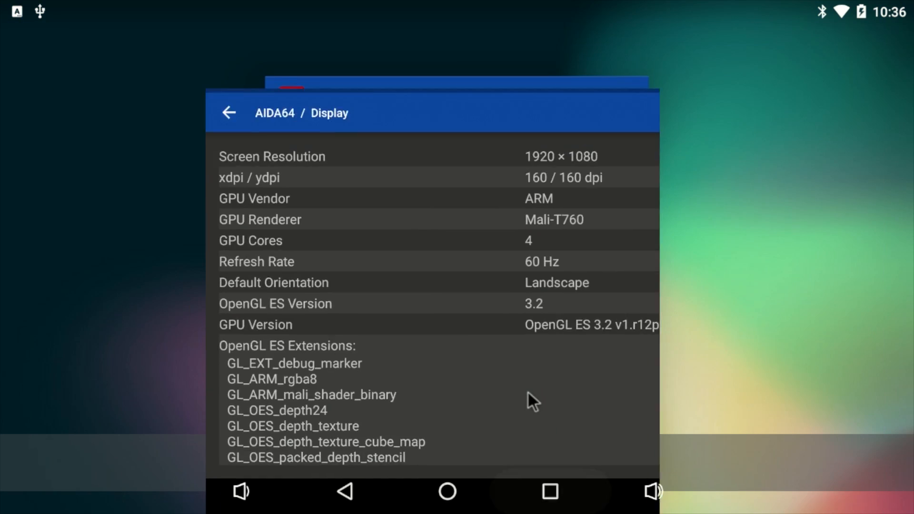
Return to the home screen and bring up the app drawer to launch 3DMark
left_click(447, 492)
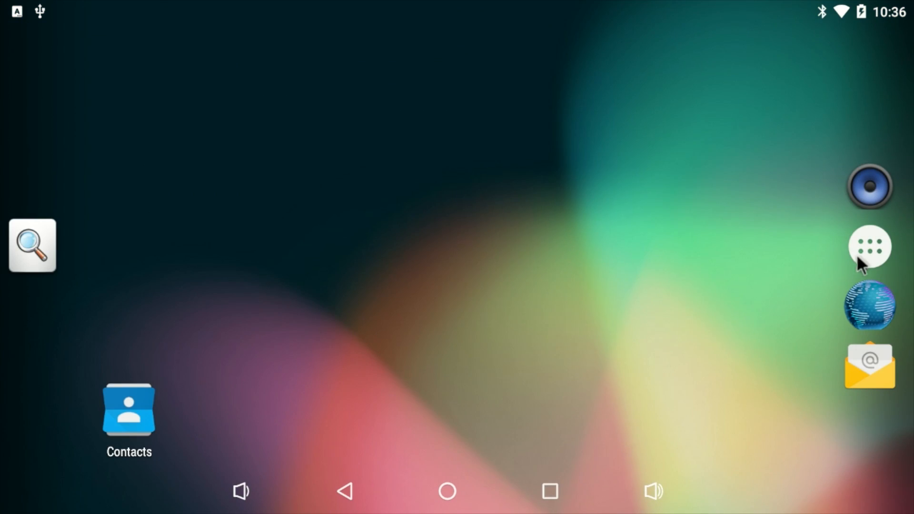
left_click(870, 249)
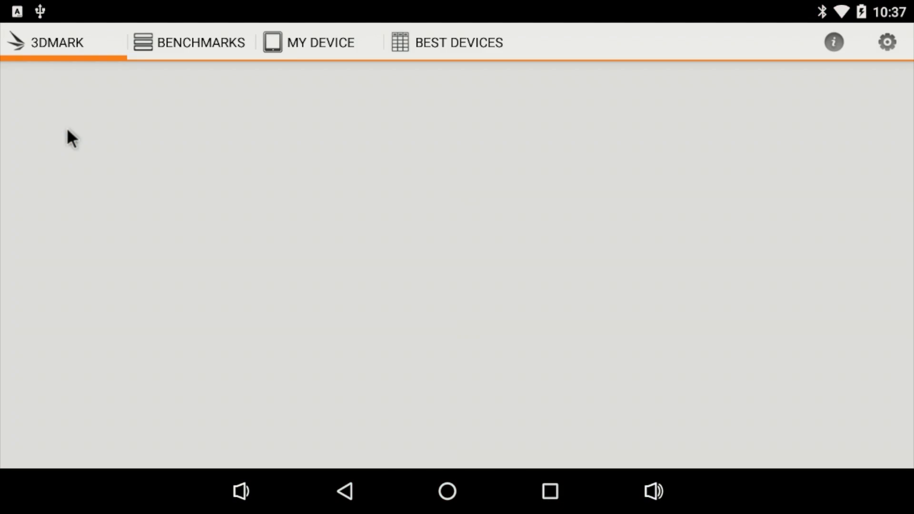
Switch from My Device results to the Best Devices ranking led by NVIDIA Shield at 3998
left_click(320, 42)
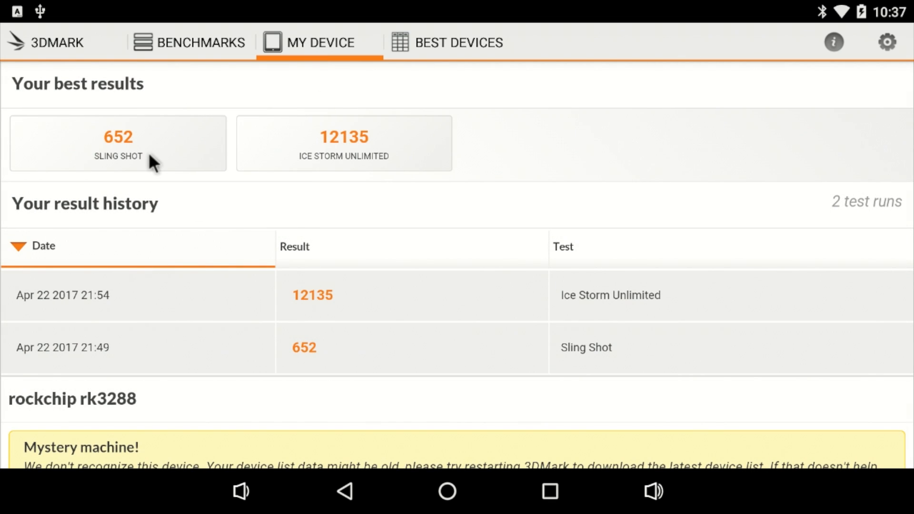
mouse_move(350, 176)
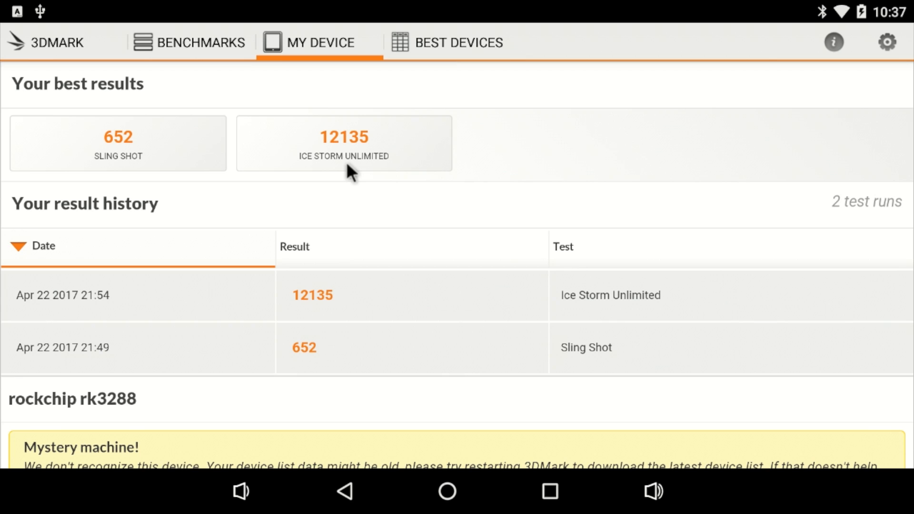
mouse_move(349, 163)
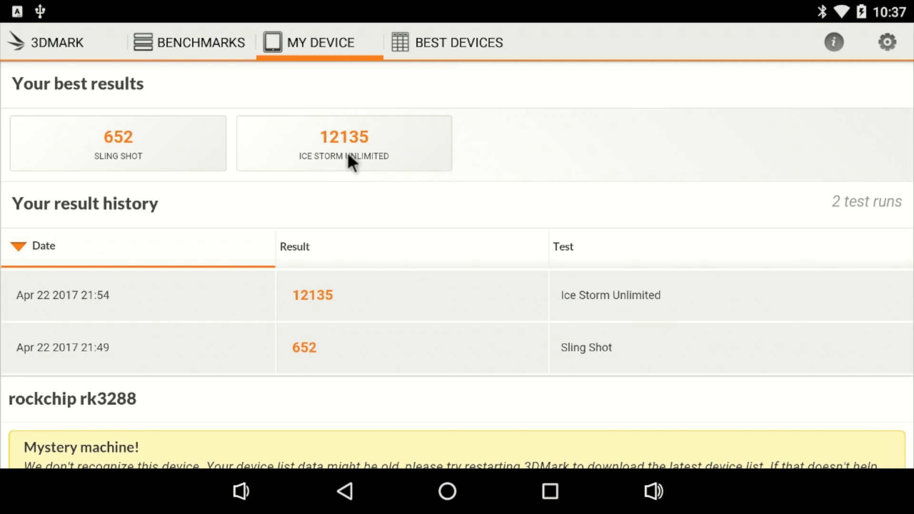
mouse_move(70, 162)
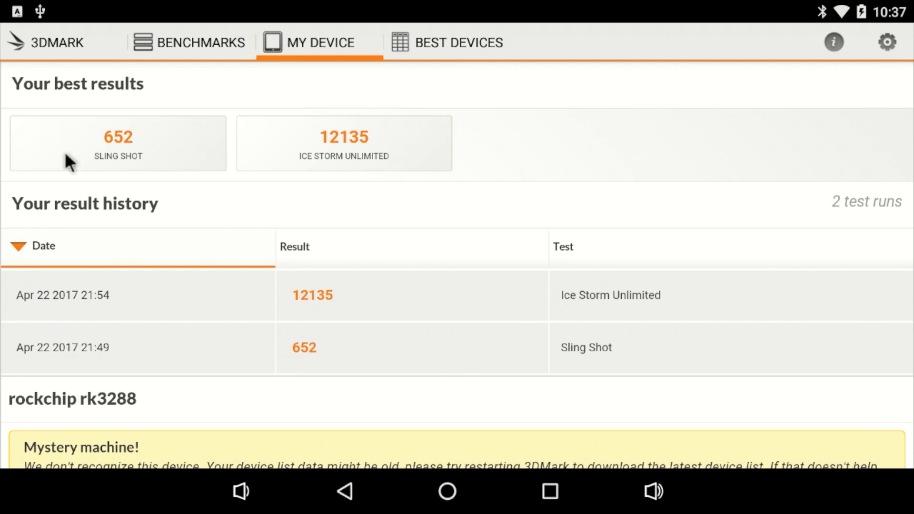
mouse_move(120, 155)
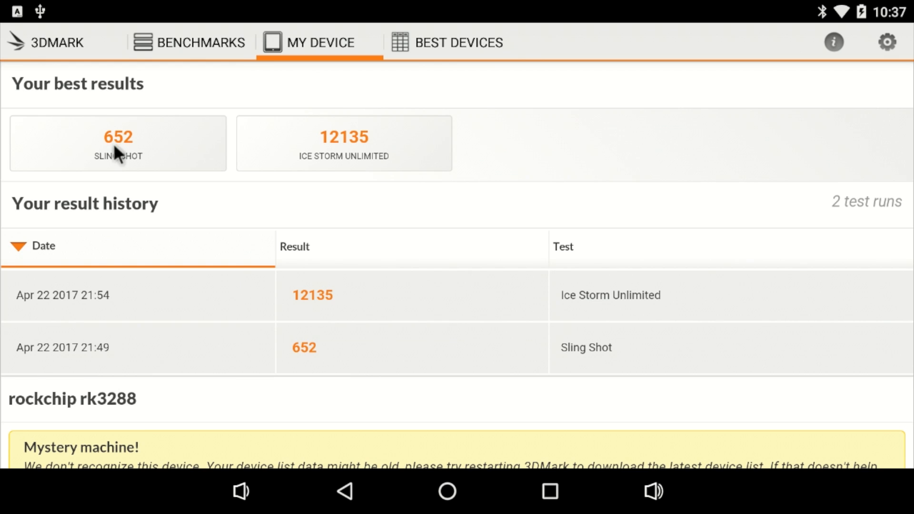
left_click(460, 42)
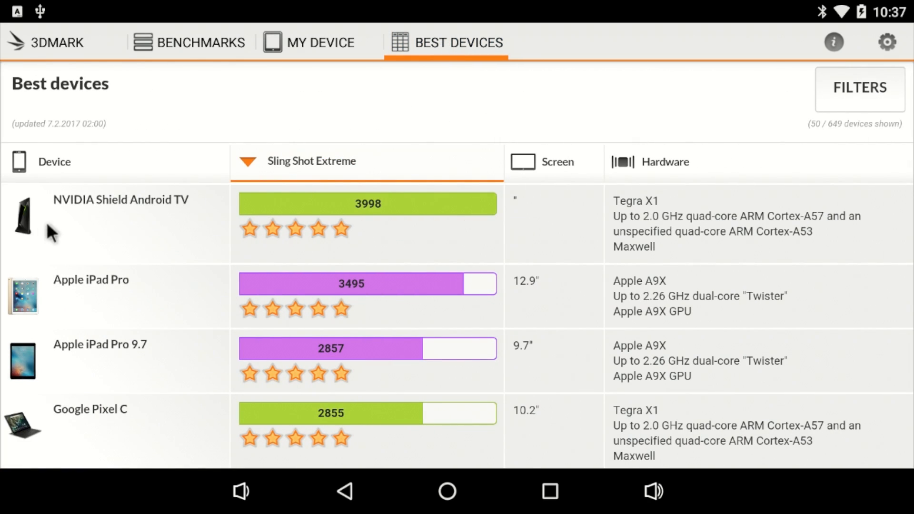
mouse_move(367, 217)
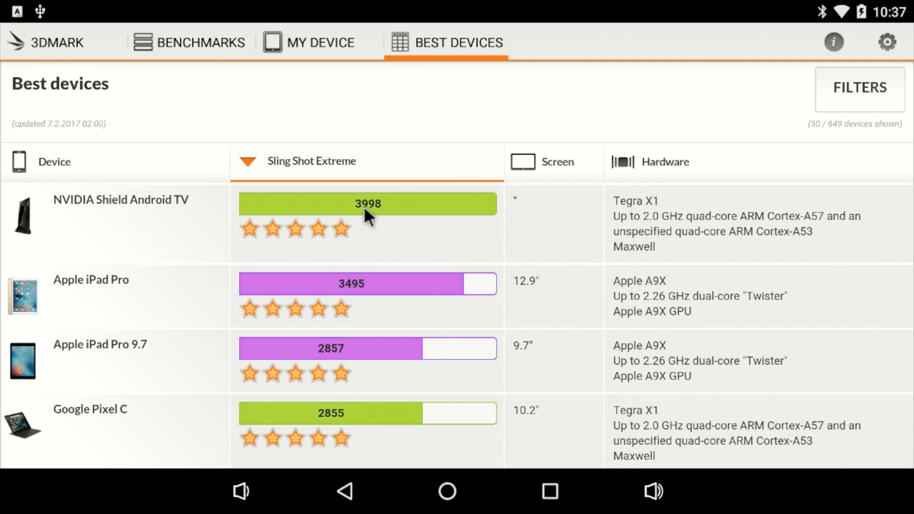
mouse_move(375, 212)
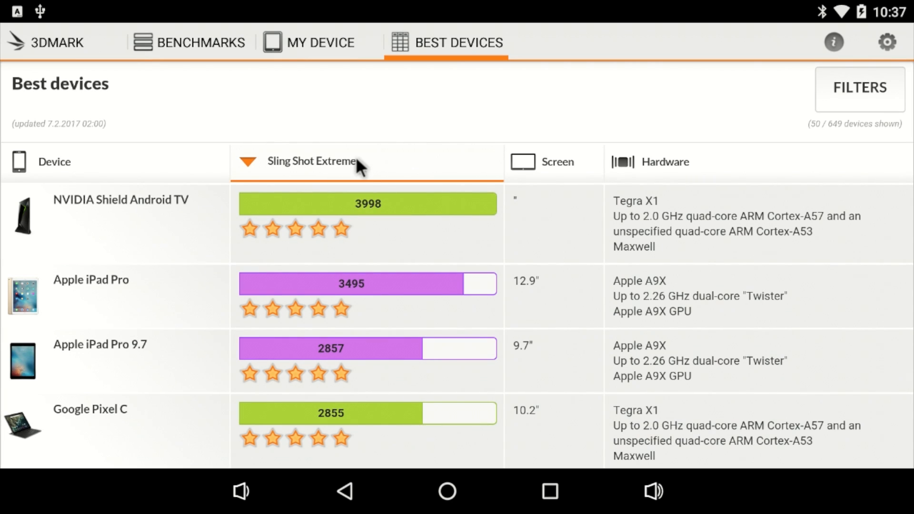
mouse_move(400, 240)
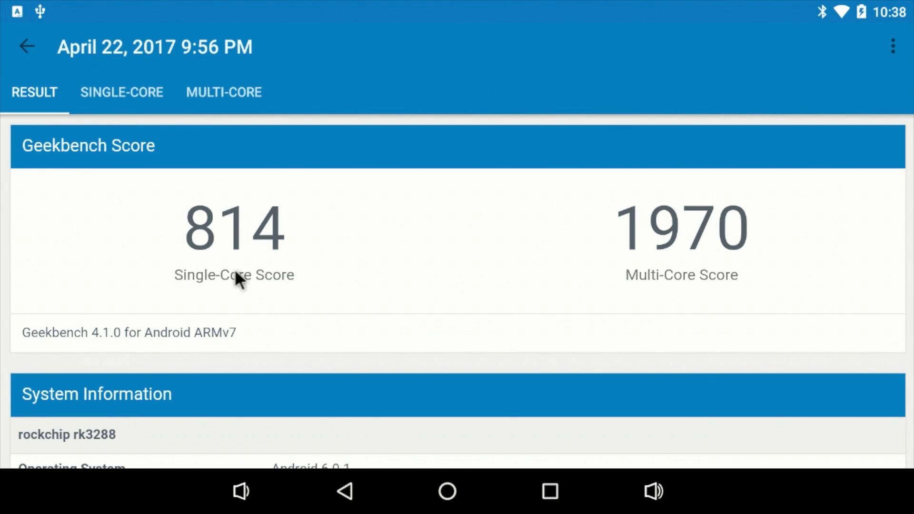
mouse_move(625, 248)
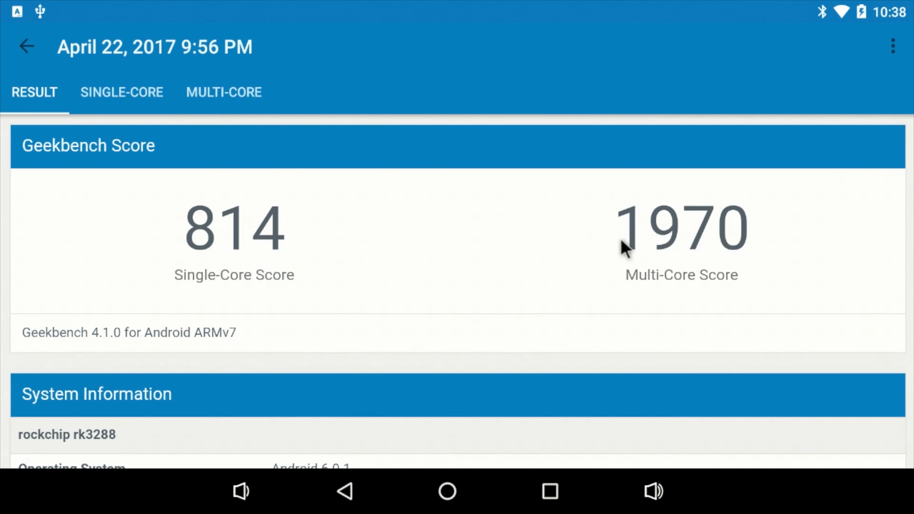
mouse_move(741, 264)
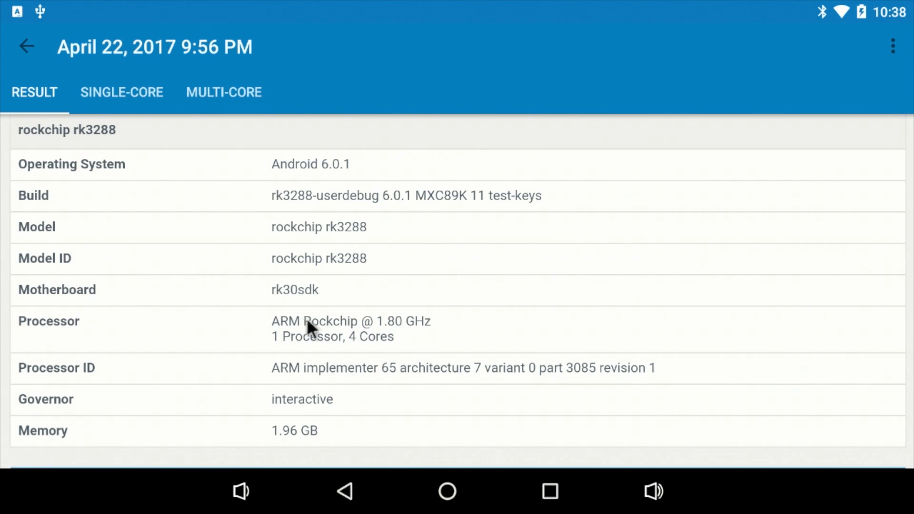
mouse_move(365, 315)
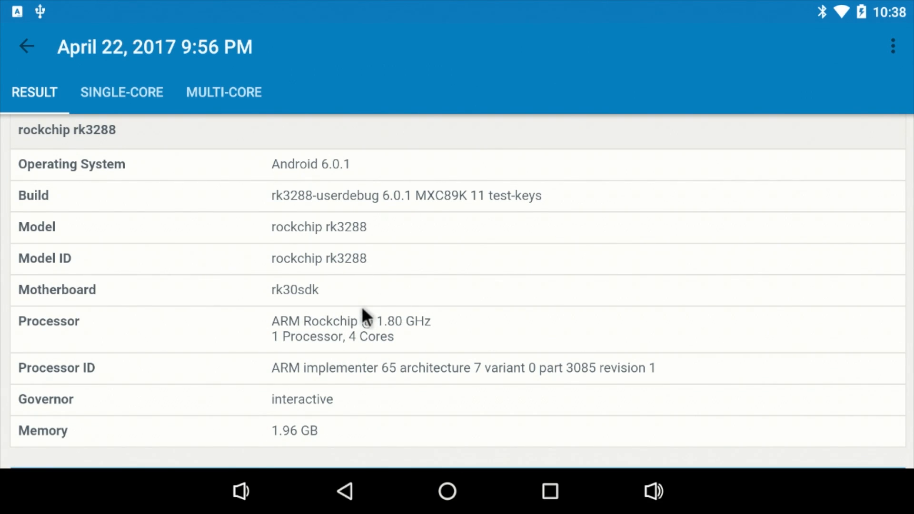
Scroll the Geekbench result down to the rockchip rk3288 System Information
scroll("down", 3)
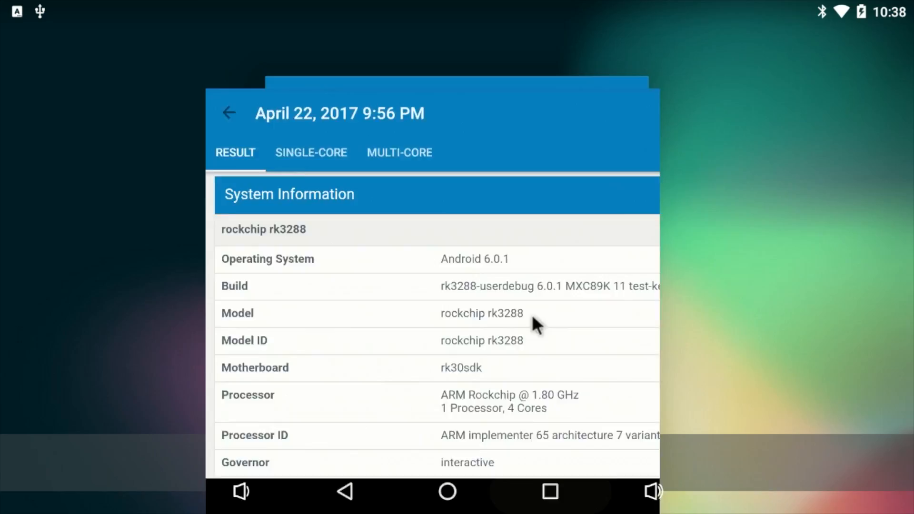
Show the app drawer with Kodi, Minecraft PE, PPSSPP and uoYabause among the installed apps
left_click(447, 491)
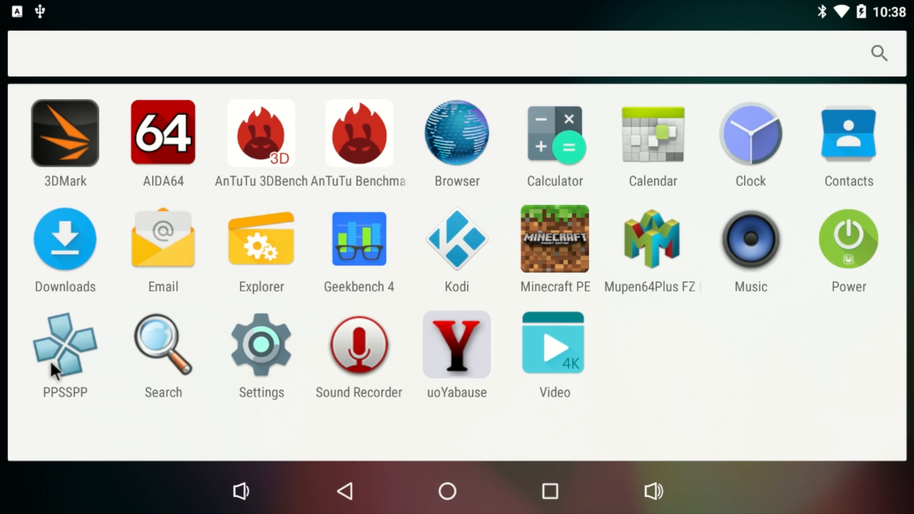
mouse_move(684, 270)
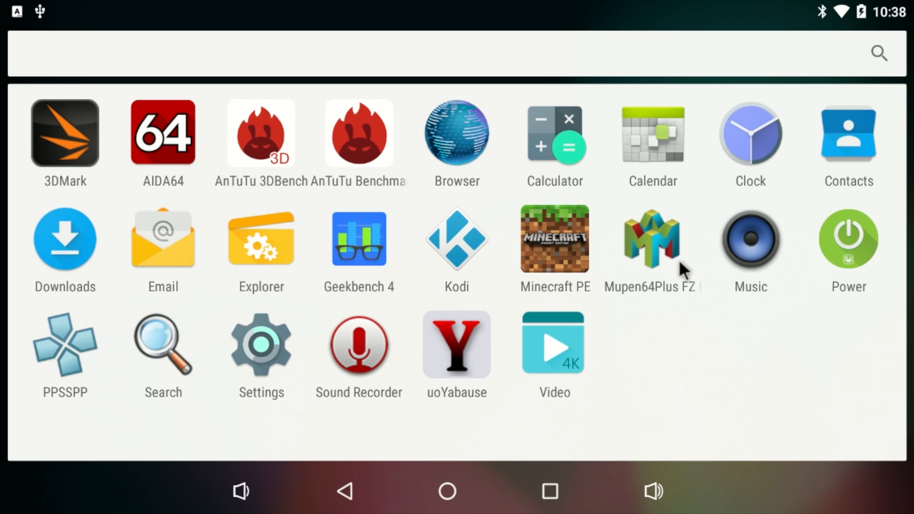
mouse_move(539, 261)
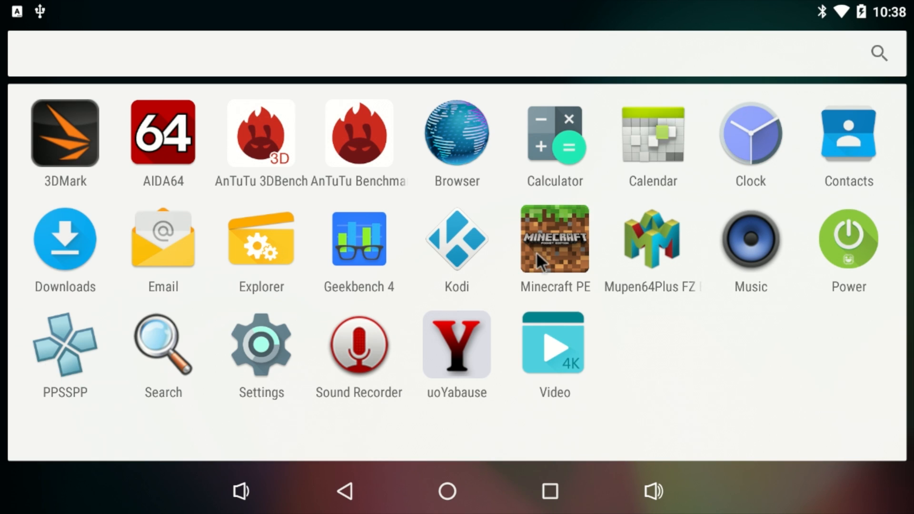
mouse_move(460, 371)
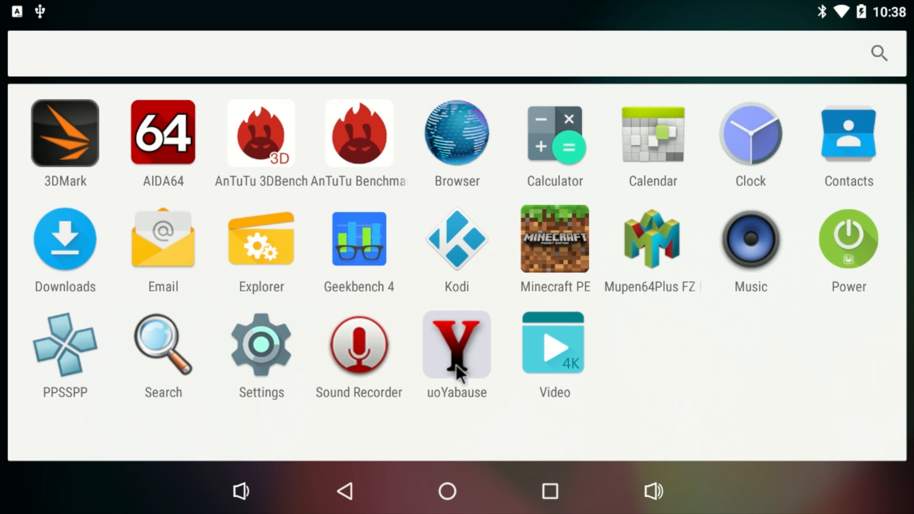
mouse_move(473, 372)
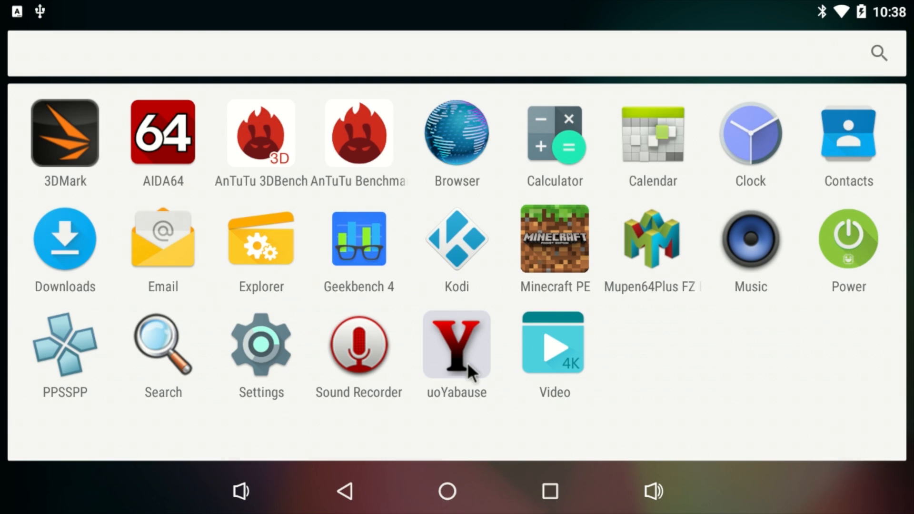
mouse_move(165, 269)
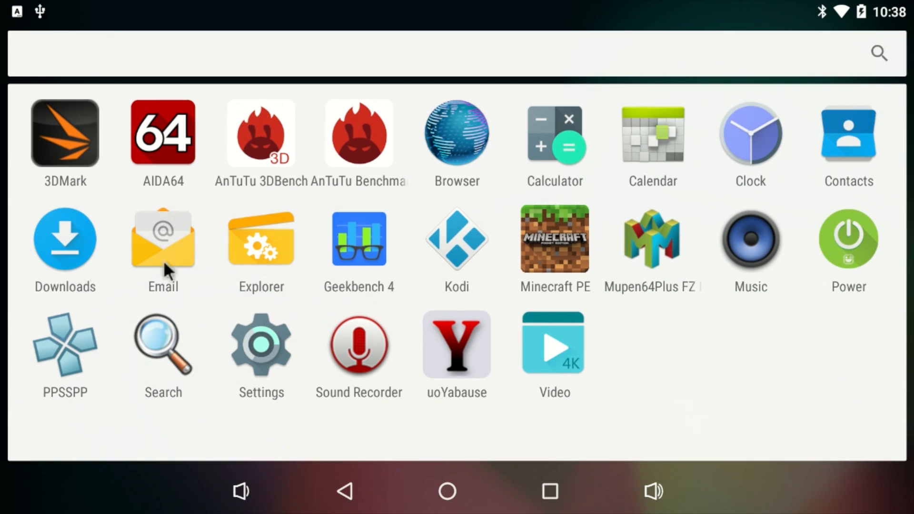
mouse_move(590, 274)
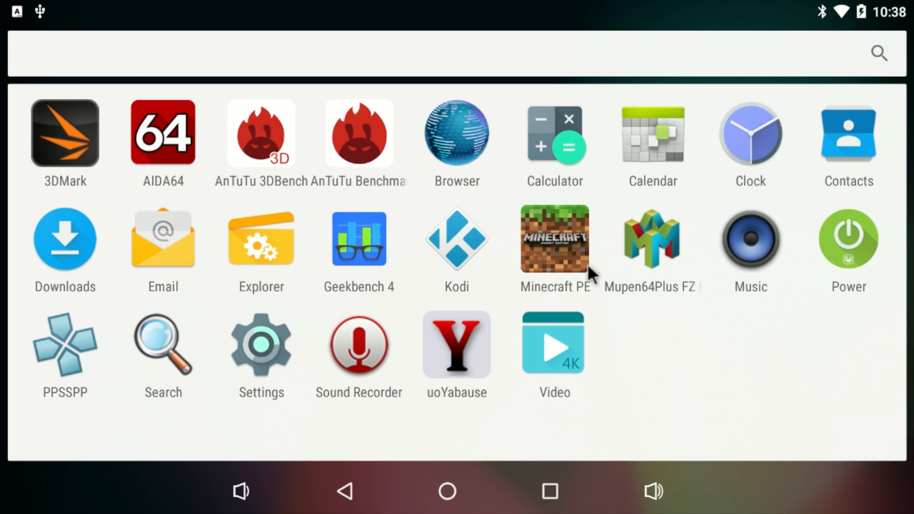
mouse_move(458, 248)
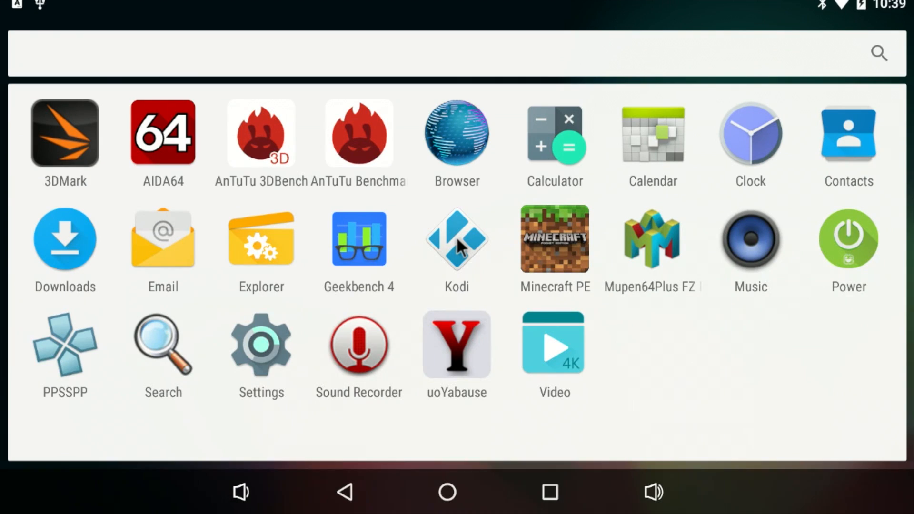
left_click(456, 239)
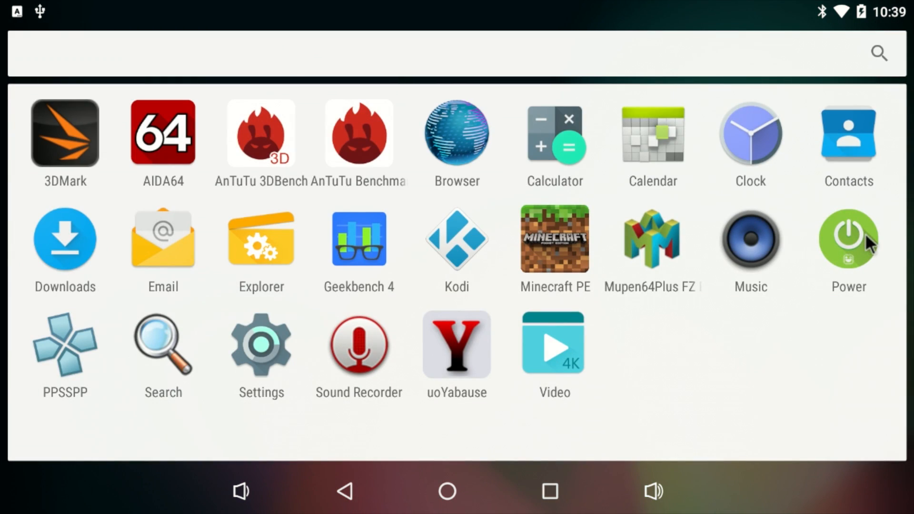
mouse_move(661, 331)
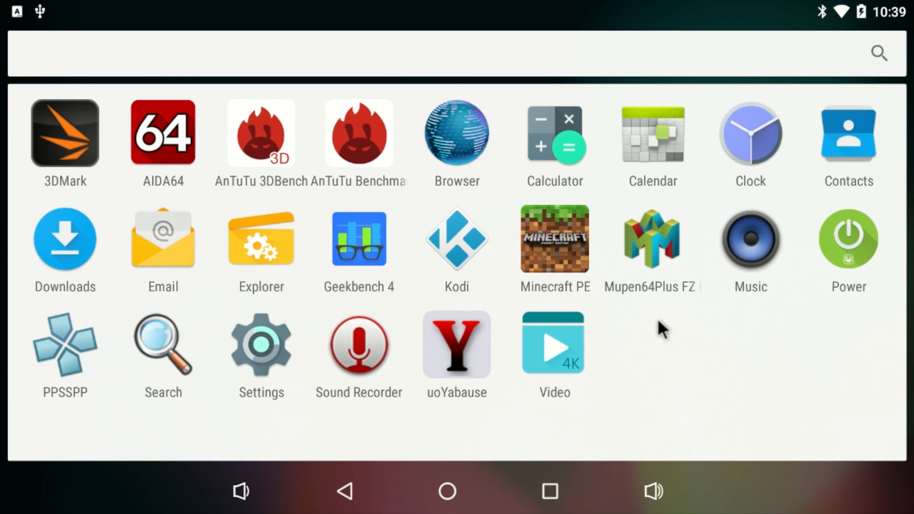